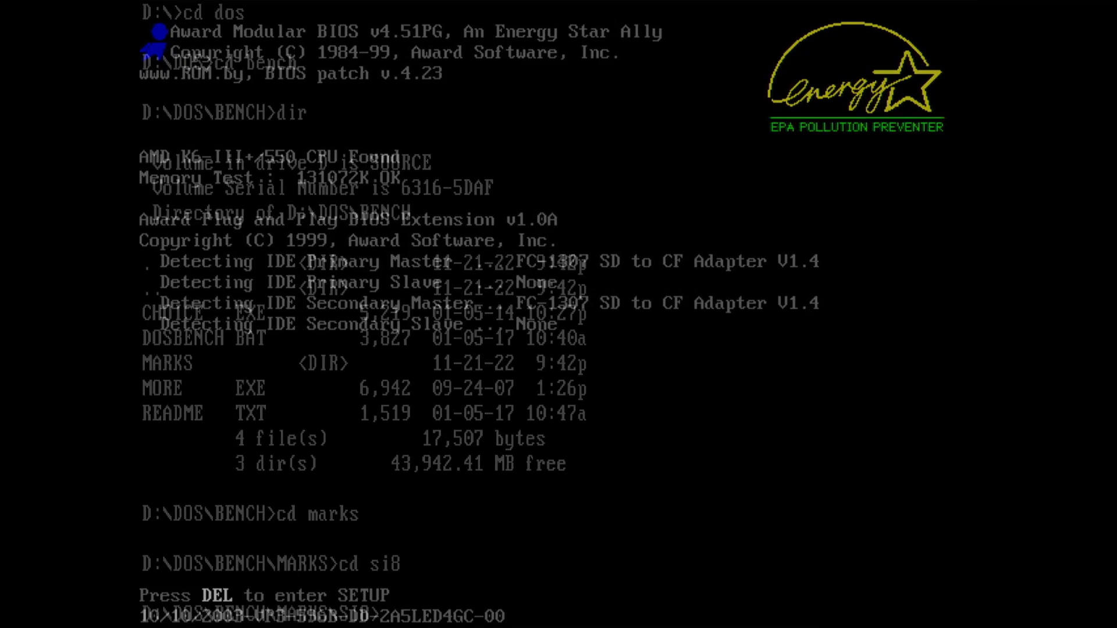
Launch the sysinfo benchmark from the si8 folder
type("sysinfo")
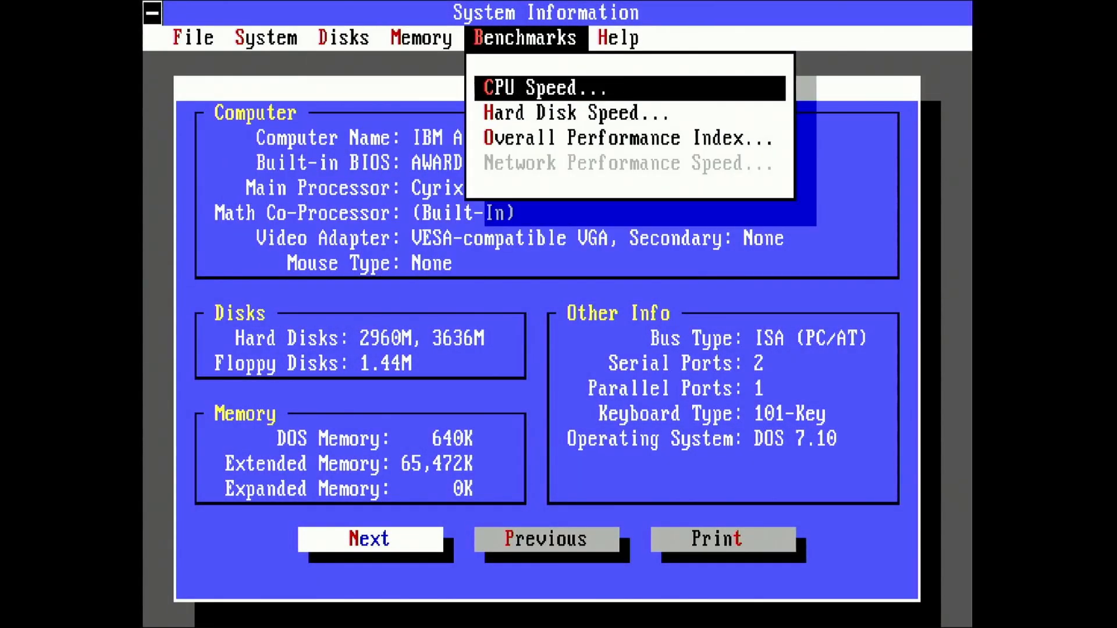
Start the CPU Speed benchmark from the Benchmarks menu
left_click(538, 88)
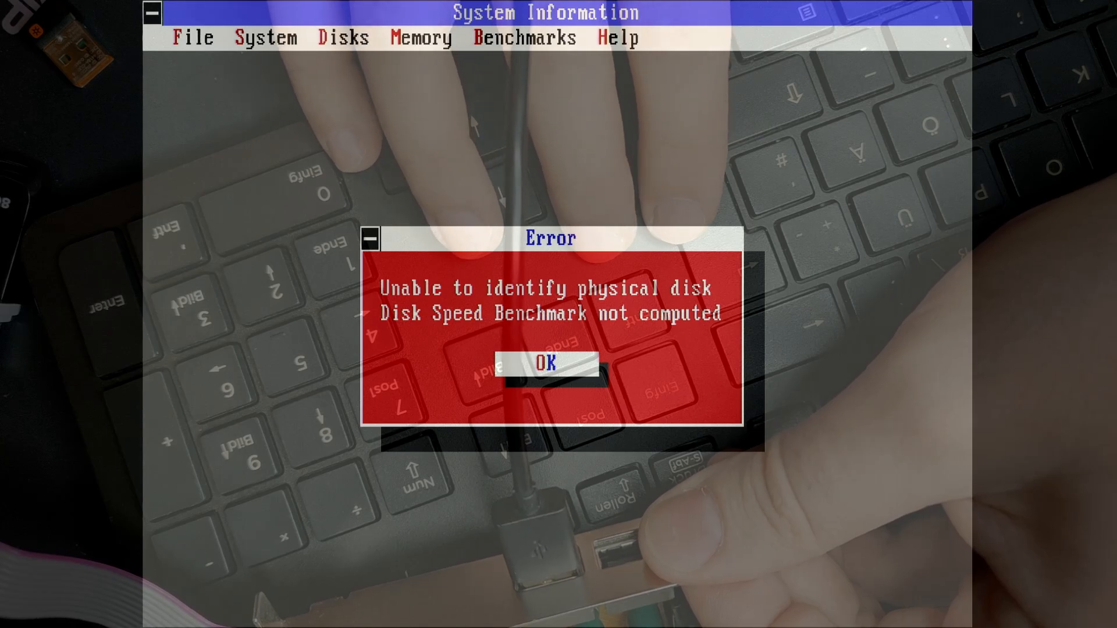
Dismiss the 'Unable to identify physical disk' benchmark error
left_click(548, 363)
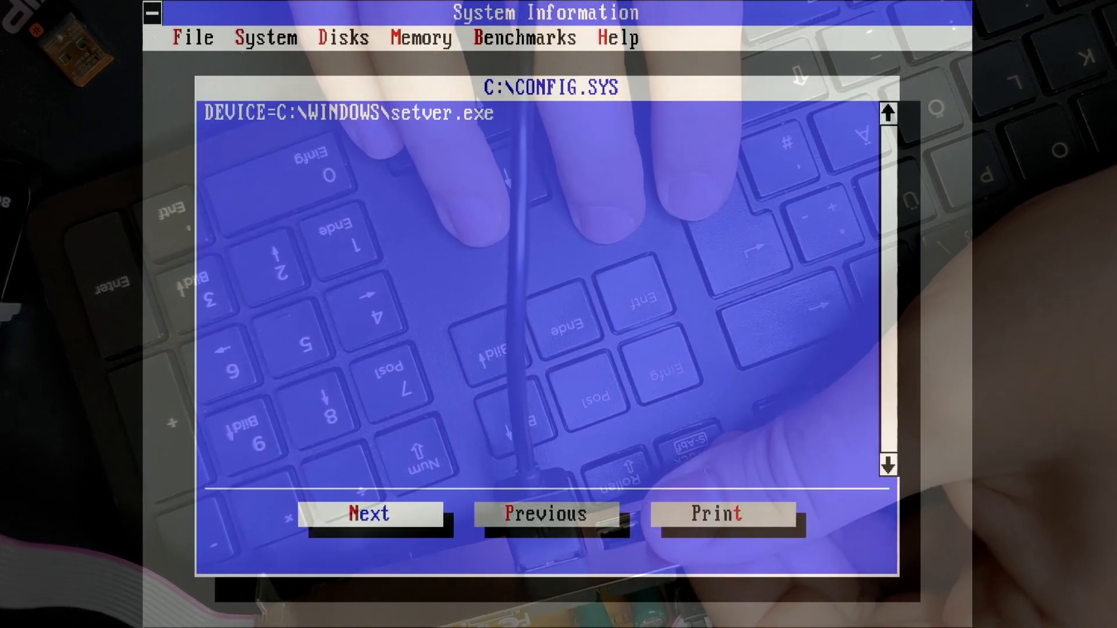